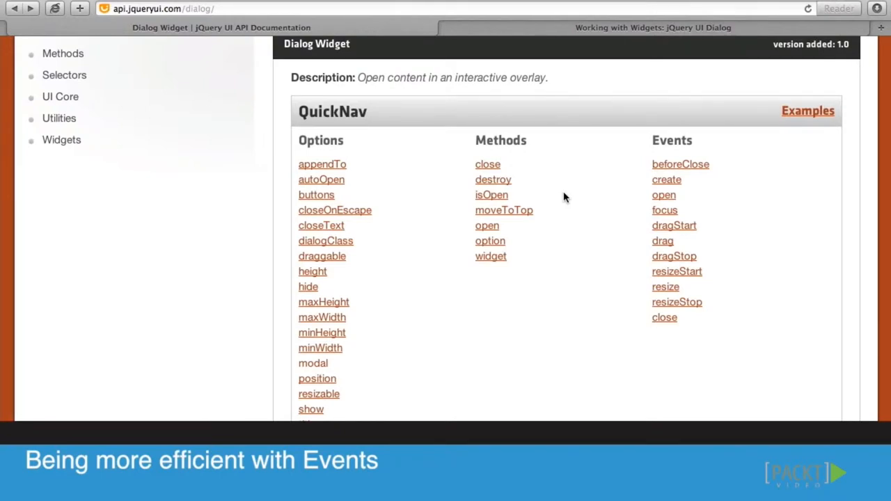
- Drag the welcome dialog by its title bar to a new spot and release it
left_click(653, 27)
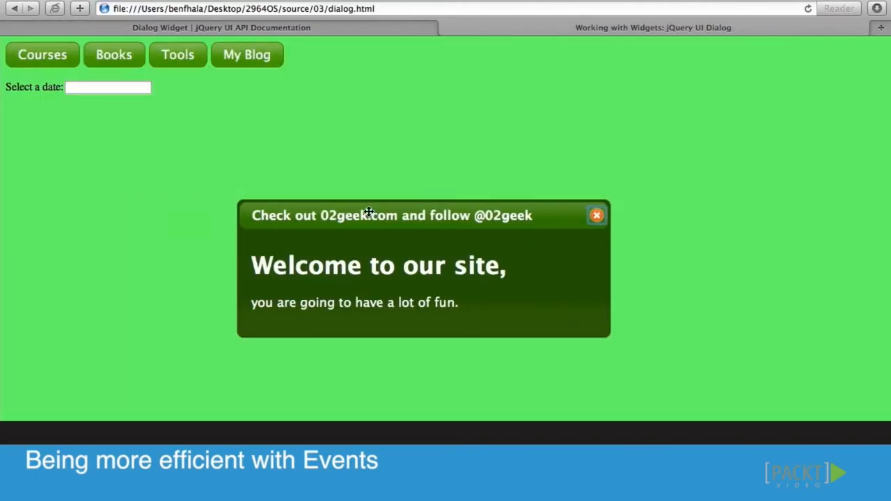
left_click_drag(368, 214, 459, 203)
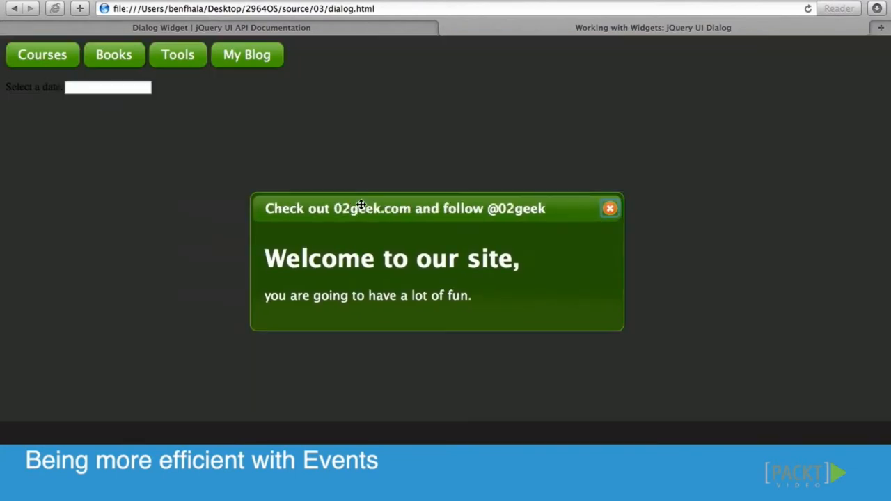
mouse_move(342, 181)
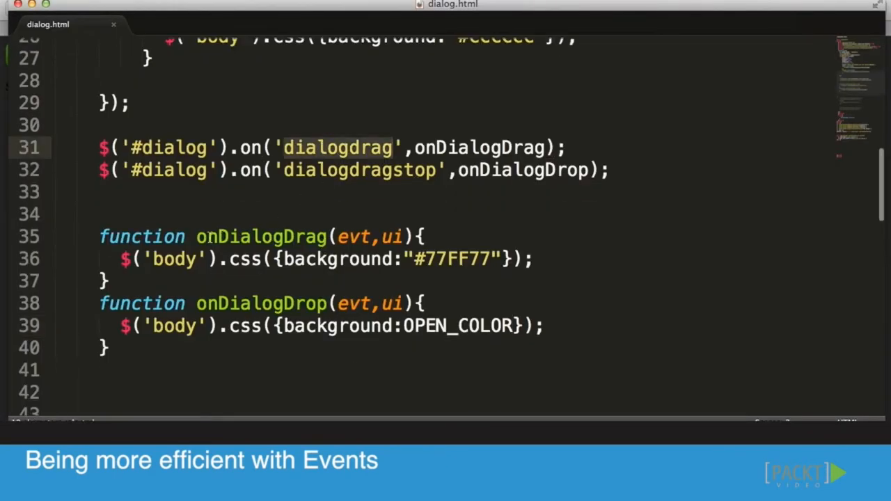
- Add a console.log(' call on a new line after onDialogDrag's background line
left_click(550, 257)
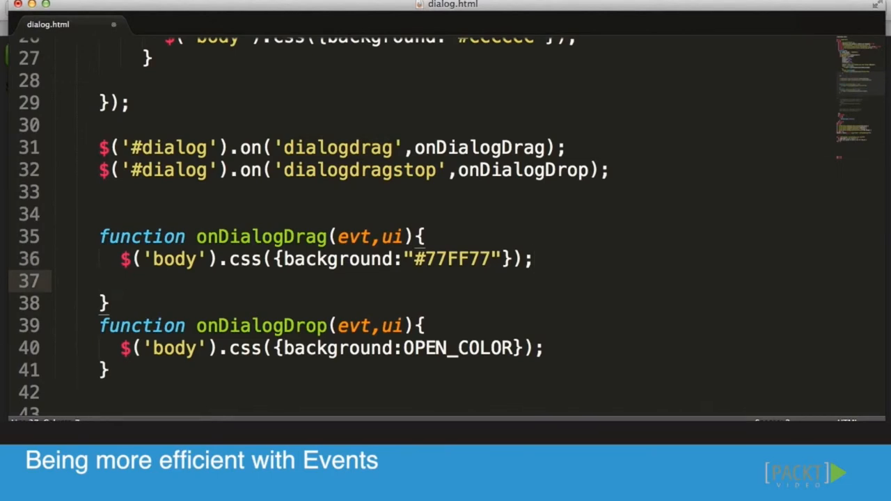
type("console.log")
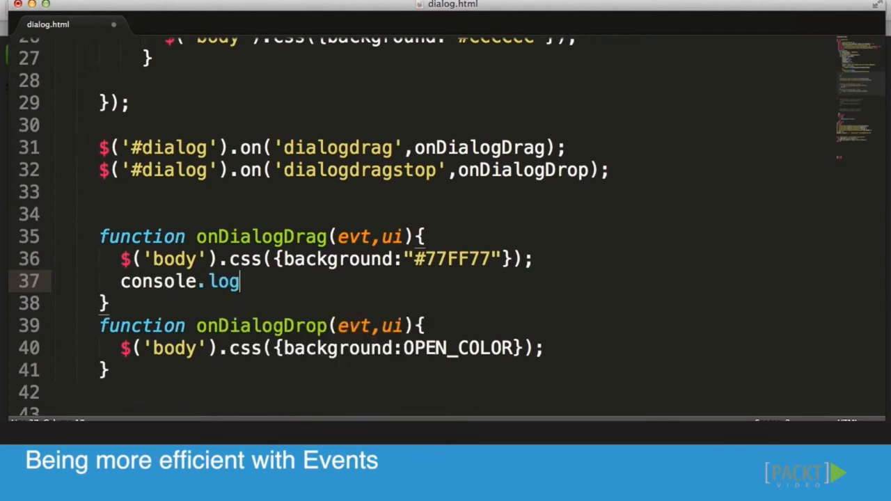
type("('h")
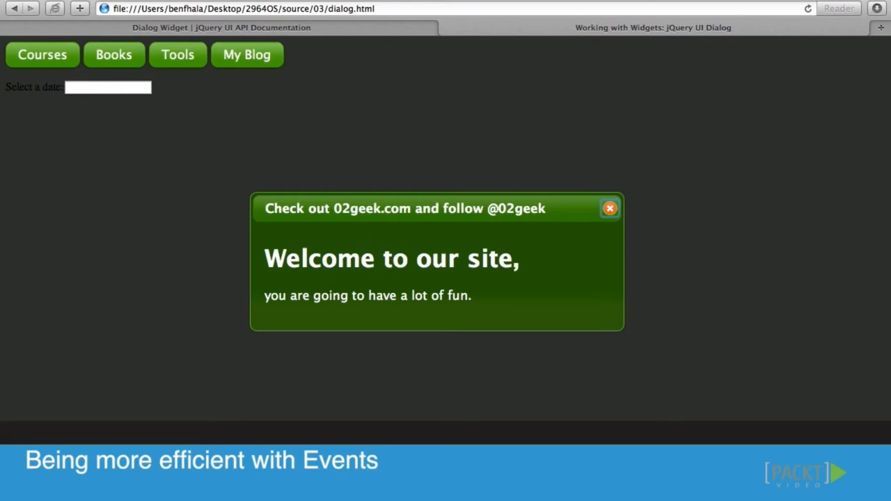
mouse_move(361, 178)
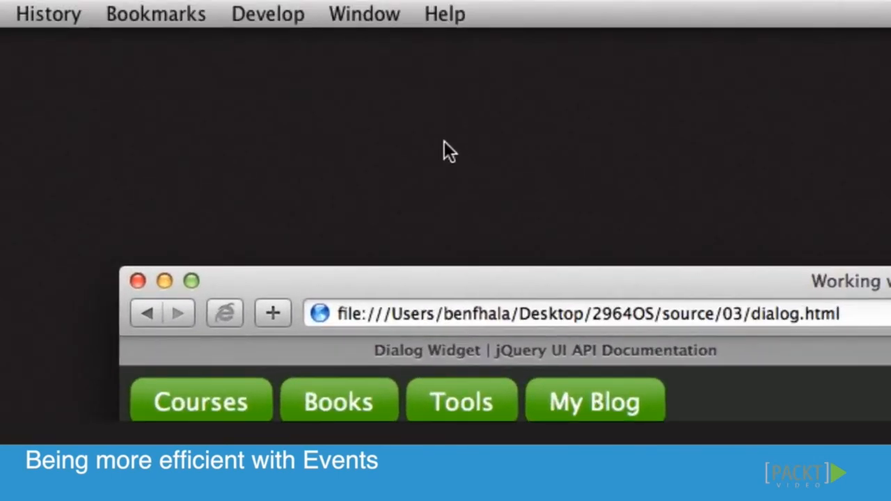
- Show the error console via Develop > Show Error Console
left_click(267, 14)
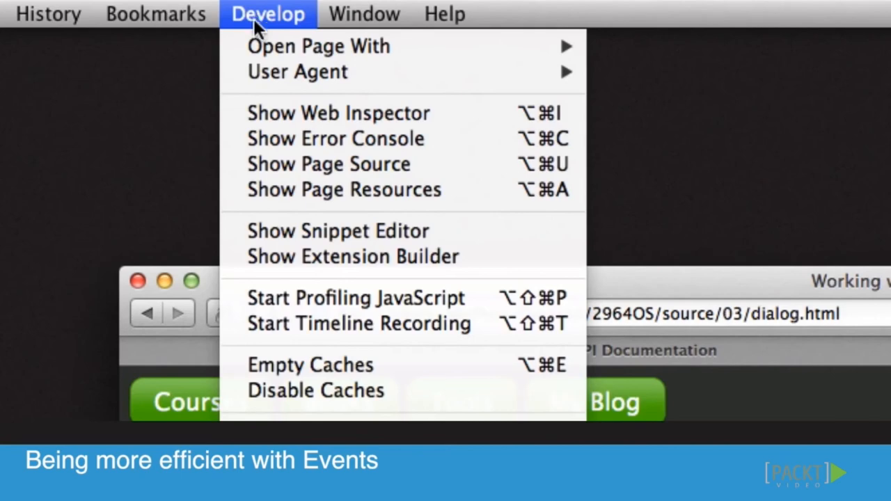
mouse_move(378, 139)
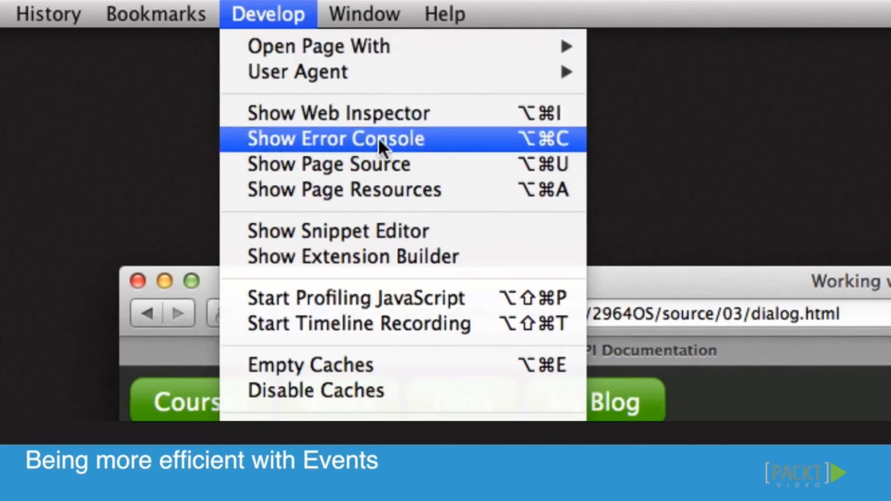
left_click(336, 138)
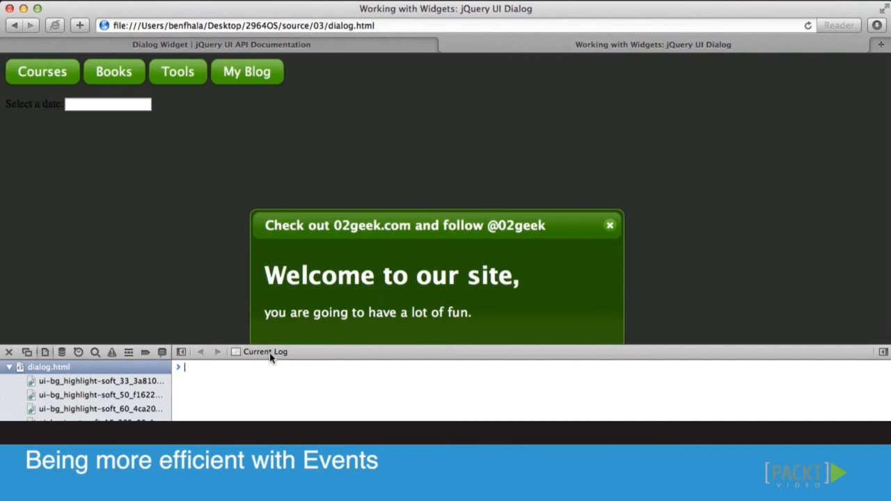
mouse_move(807, 167)
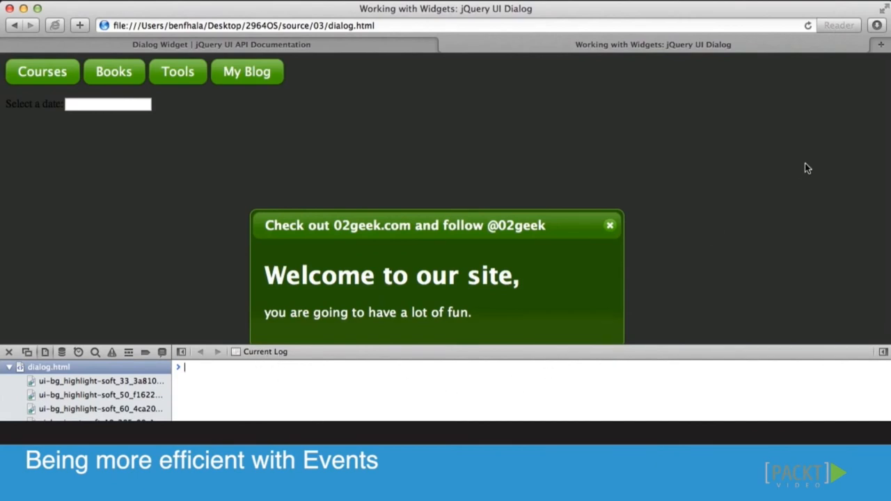